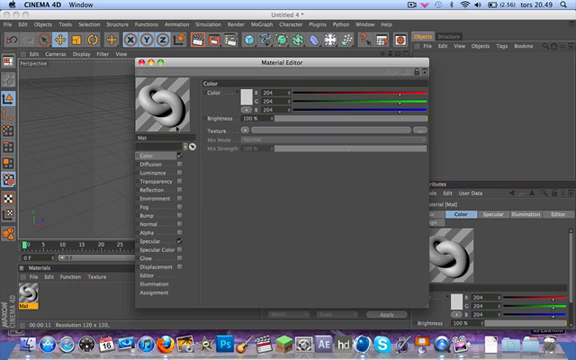
{"action": "mouse_move", "coordinate": [180, 128]}
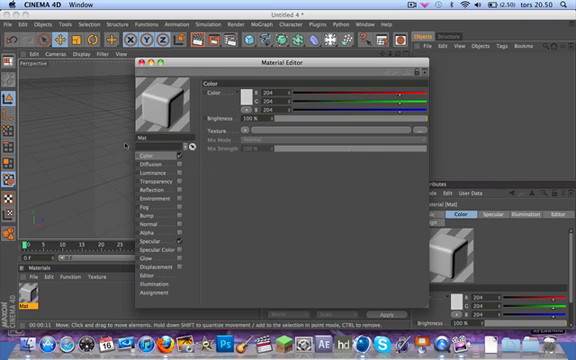
Set the Mat material colour to dark red (R137, G36, B36) in the Color Picker
{"action": "left_click", "coordinate": [236, 92]}
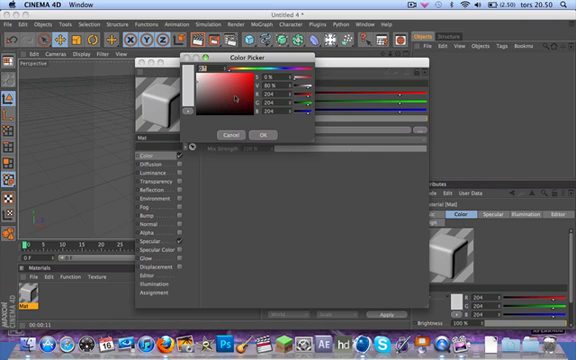
{"action": "left_click", "coordinate": [261, 133]}
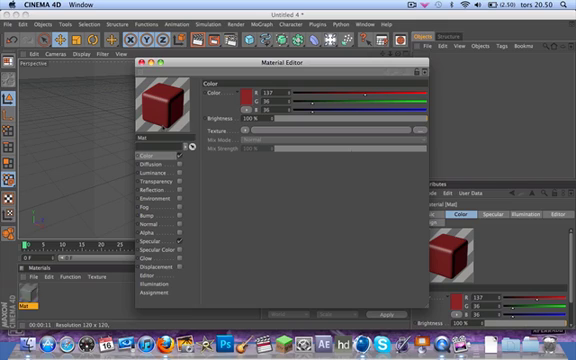